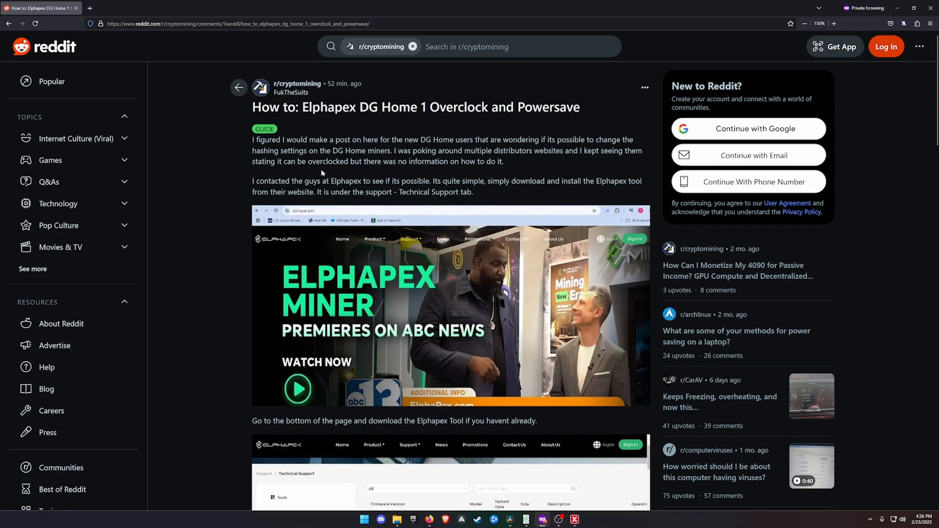
{"action": "mouse_move", "coordinate": [296, 83]}
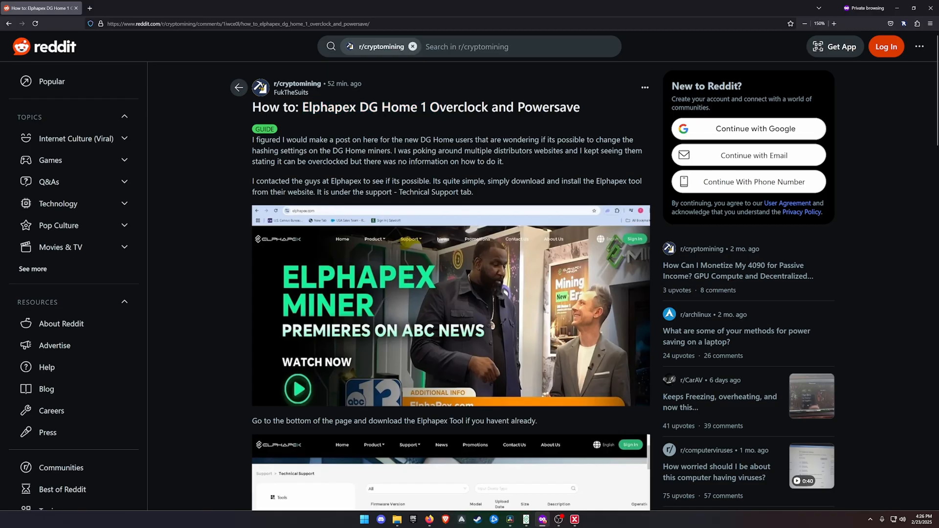
Highlight the words 'Overclock' and 'Powersave' in the post title.
{"action": "left_click_drag", "start_coordinate": [430, 106], "coordinate": [581, 107]}
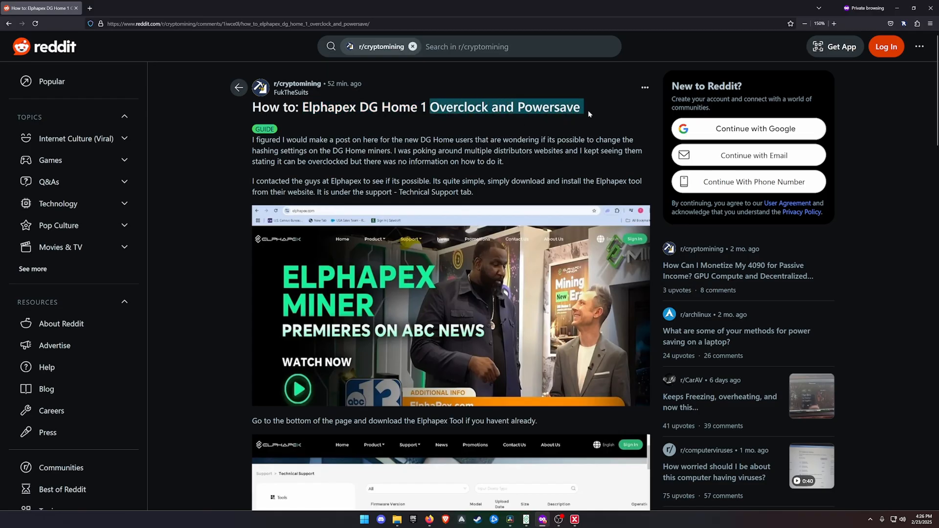
{"action": "left_click", "coordinate": [589, 113]}
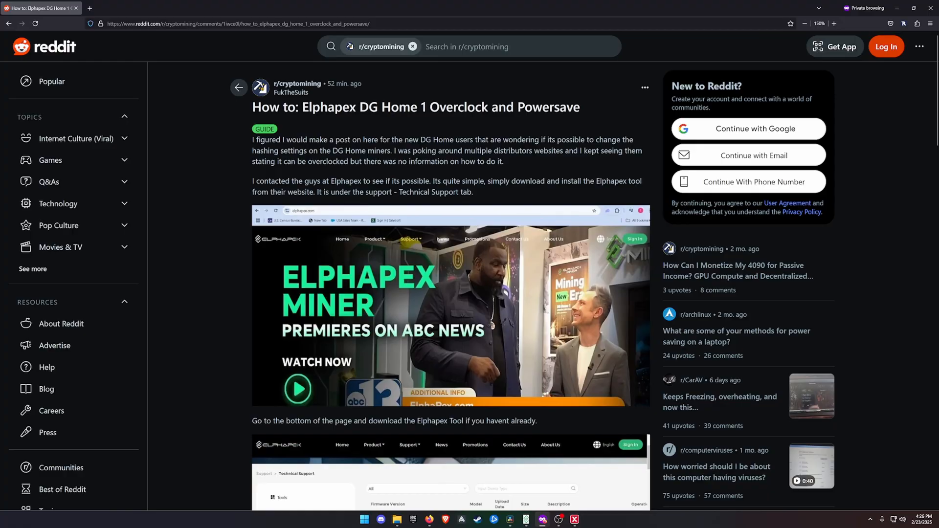
{"action": "double_click", "coordinate": [437, 106]}
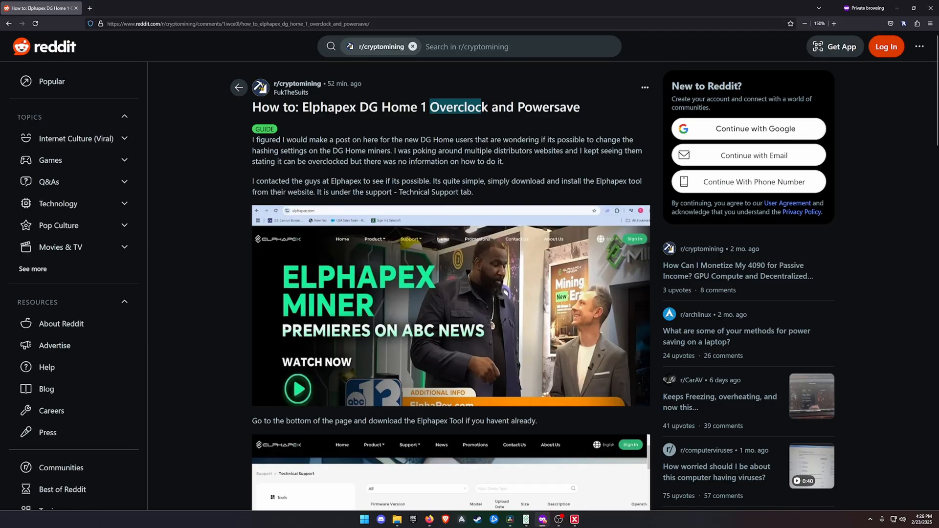
{"action": "double_click", "coordinate": [538, 107]}
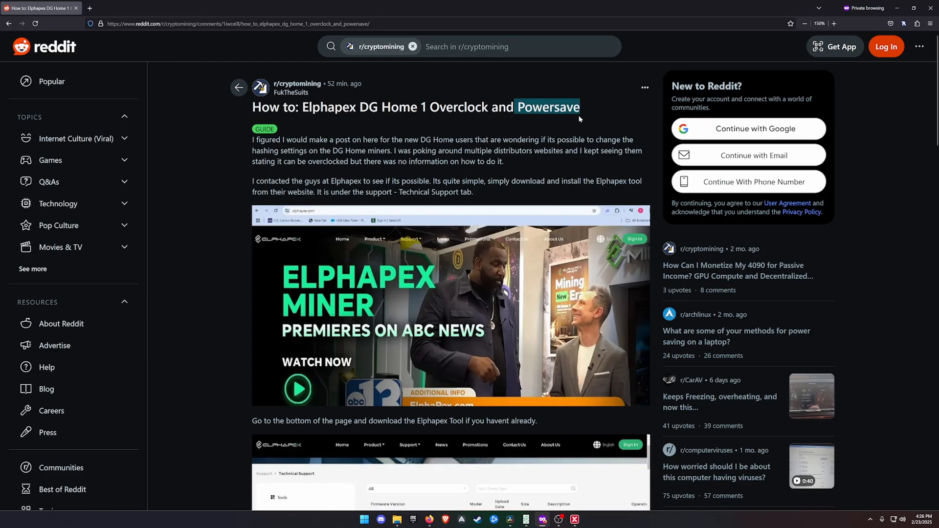
{"action": "mouse_move", "coordinate": [587, 113]}
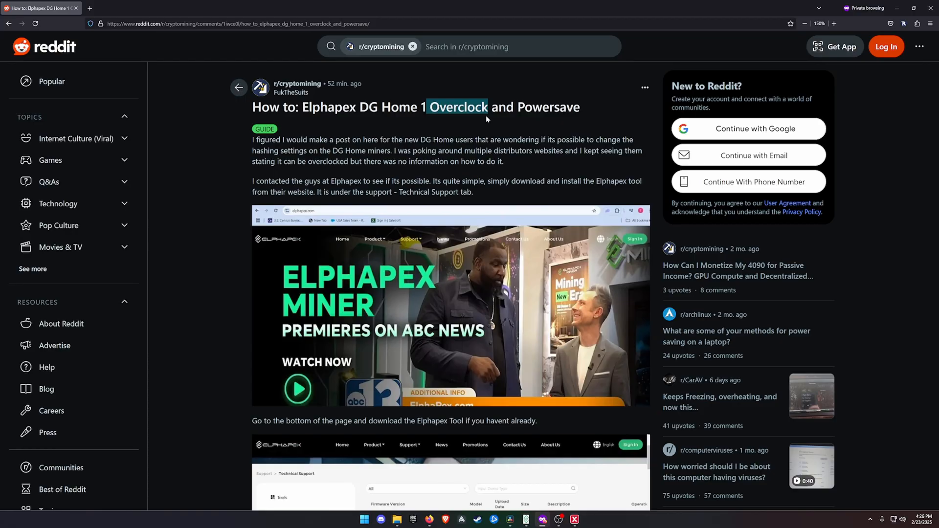
{"action": "mouse_move", "coordinate": [496, 129]}
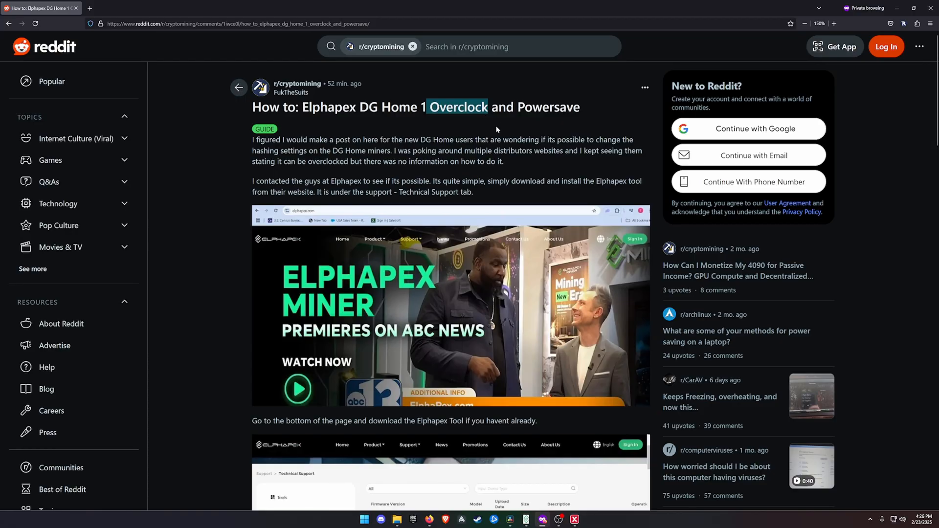
{"action": "mouse_move", "coordinate": [514, 122]}
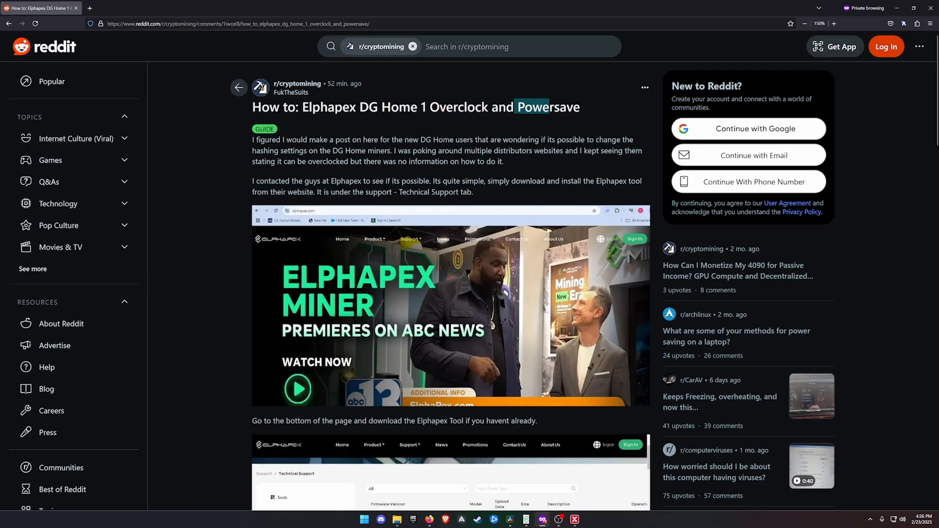
{"action": "double_click", "coordinate": [548, 107]}
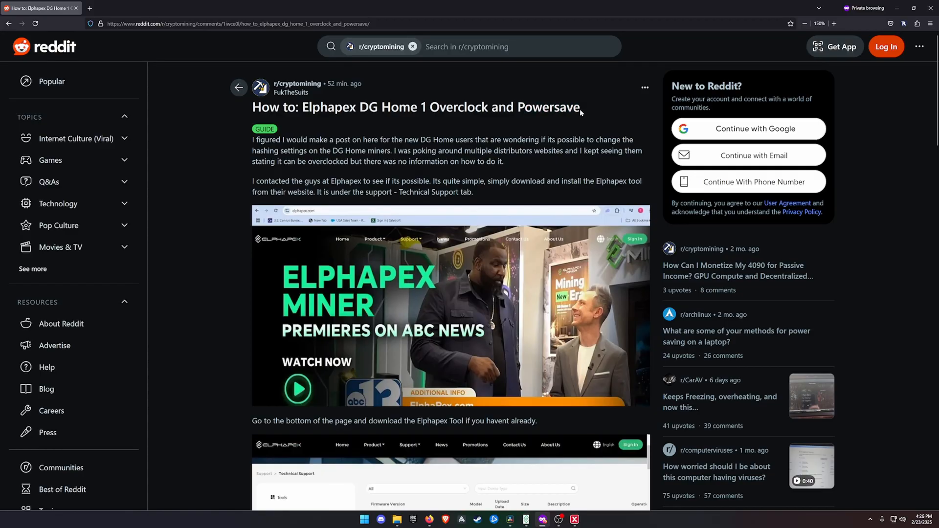
{"action": "double_click", "coordinate": [546, 107]}
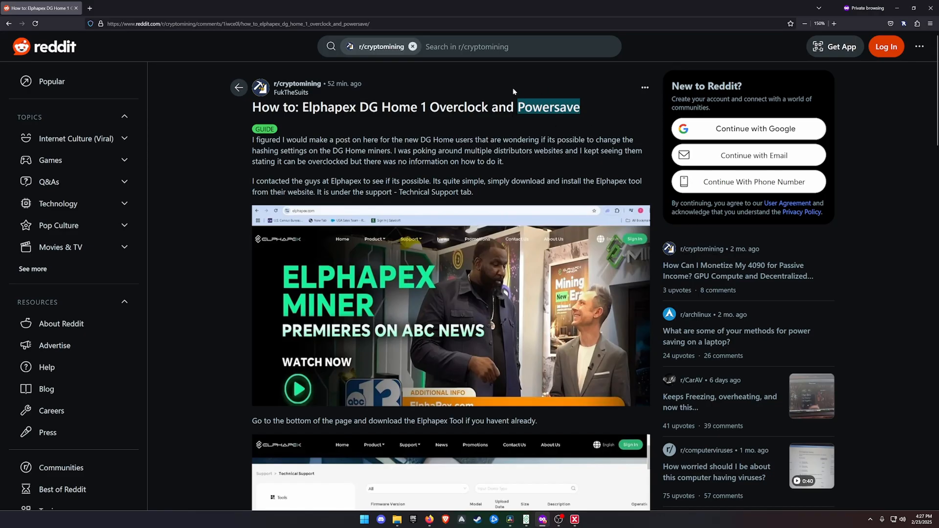
{"action": "mouse_move", "coordinate": [422, 113]}
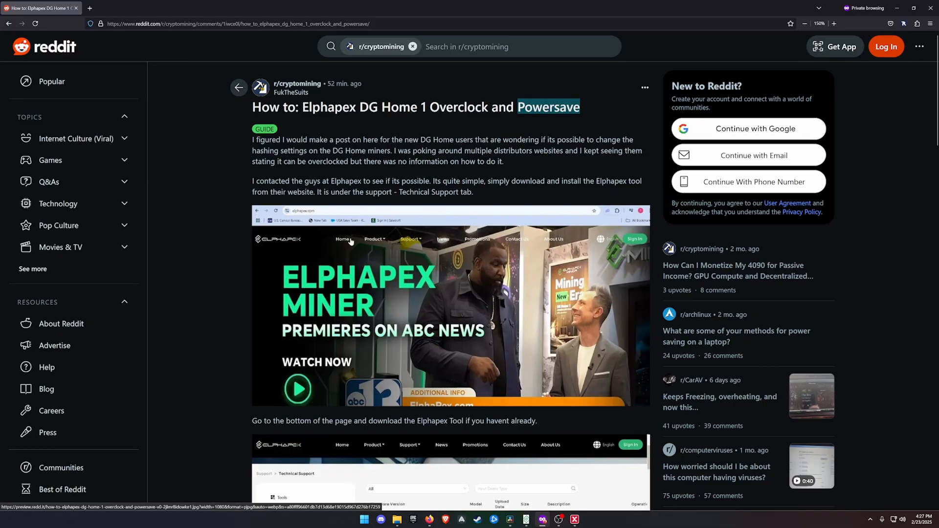
Scroll past the download screenshot to the miner scan results and RemoteCtrl images.
{"action": "scroll", "scroll_direction": "down", "scroll_amount": 3}
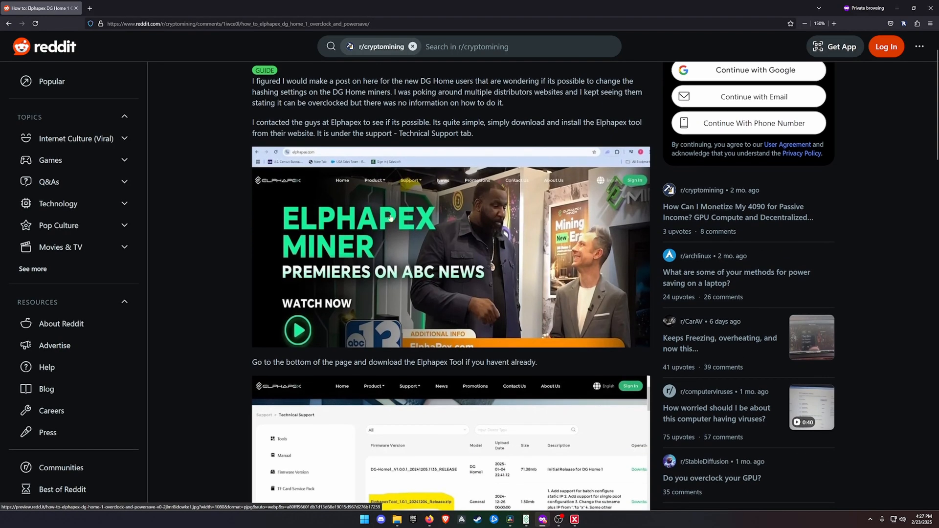
{"action": "scroll", "scroll_direction": "down", "scroll_amount": 3}
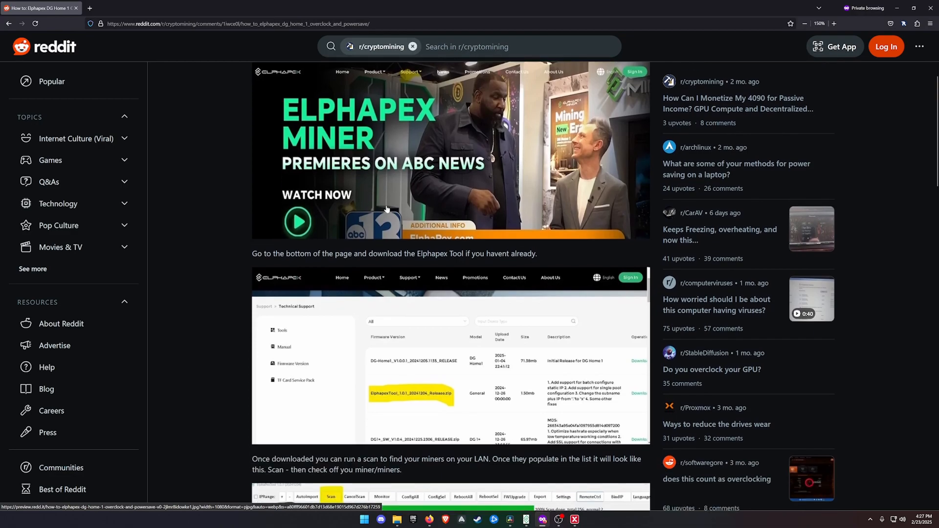
{"action": "scroll", "scroll_direction": "down", "scroll_amount": 3}
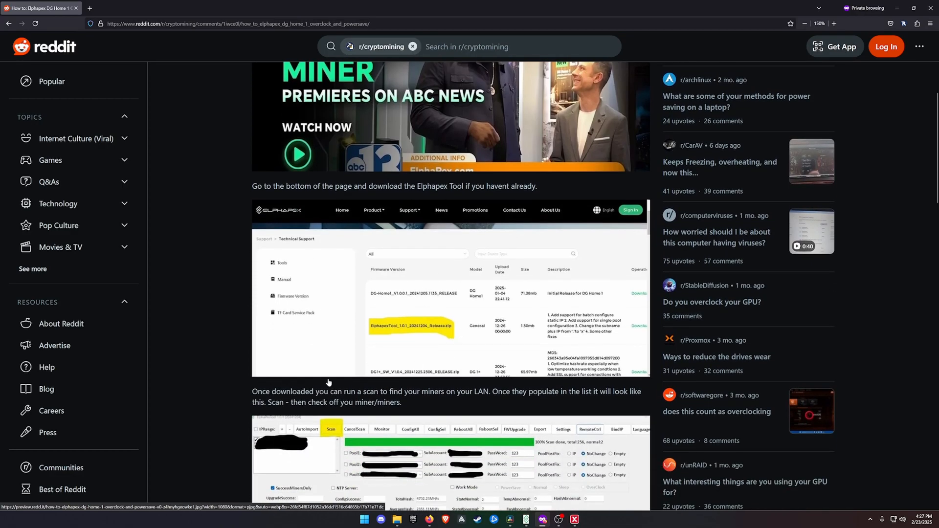
{"action": "mouse_move", "coordinate": [402, 318]}
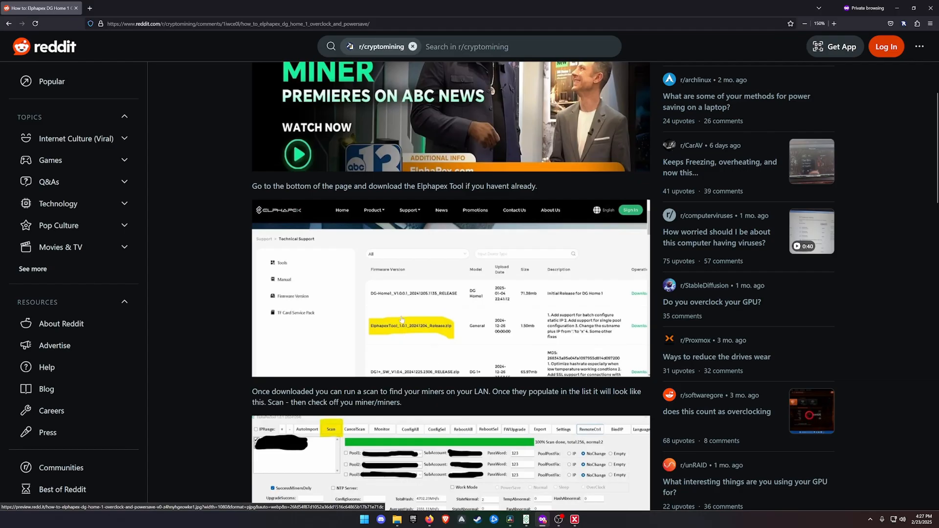
{"action": "scroll", "scroll_direction": "down", "scroll_amount": 3}
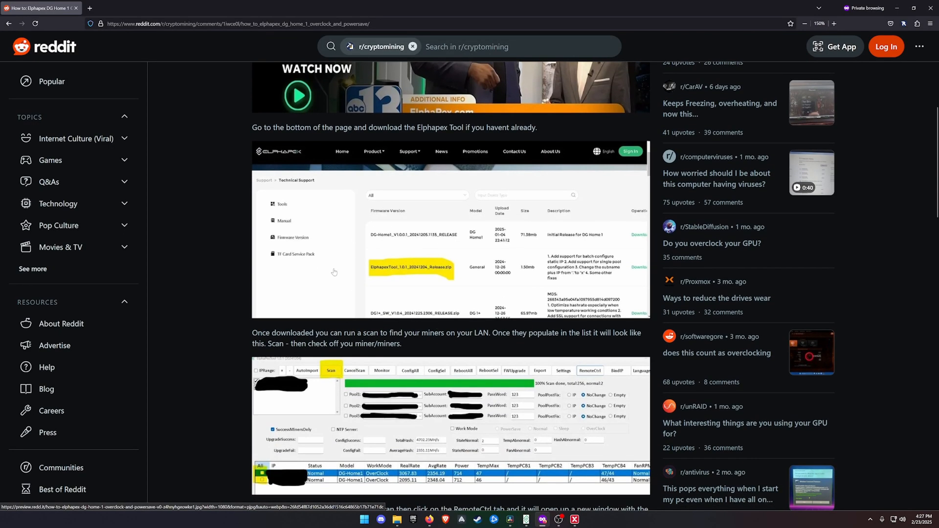
{"action": "scroll", "scroll_direction": "down", "scroll_amount": 3}
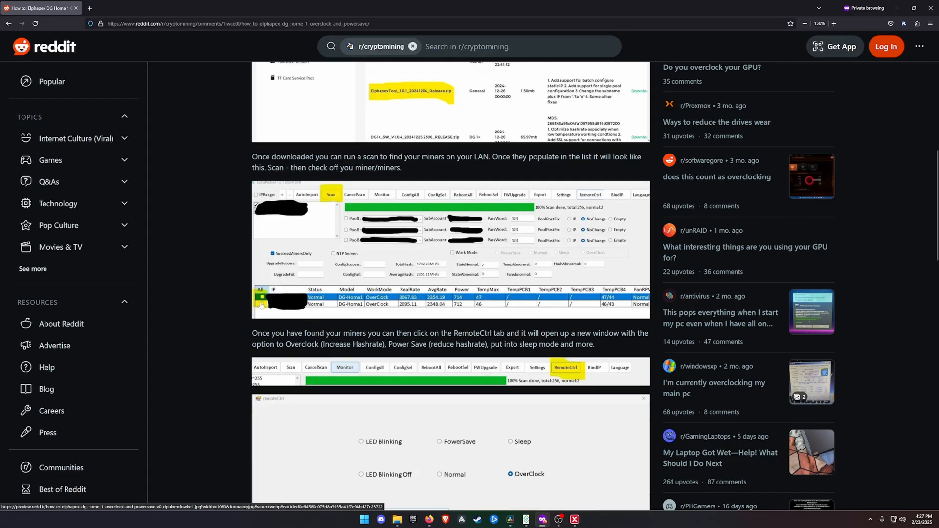
{"action": "mouse_move", "coordinate": [327, 278]}
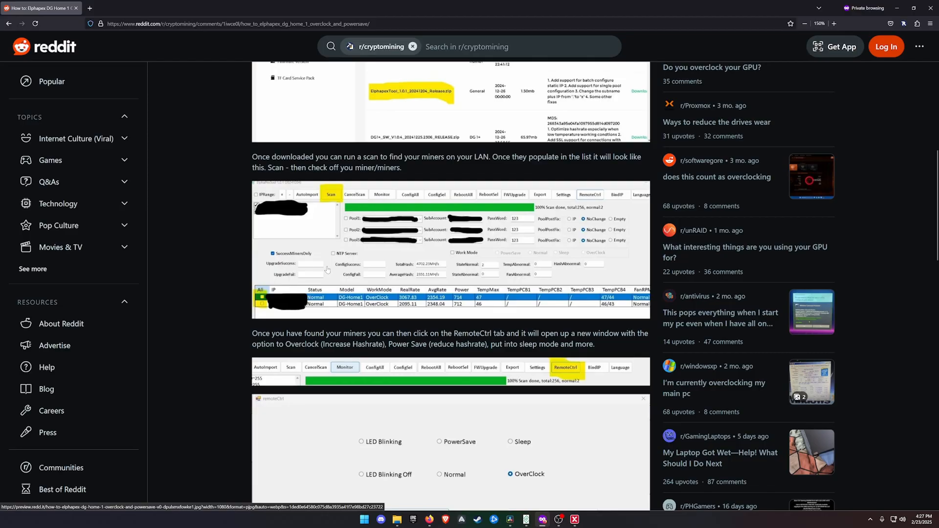
Scroll to the closing lines: overclock gives about 2.4 Gh/s at roughly 715 W.
{"action": "scroll", "scroll_direction": "down", "scroll_amount": 3}
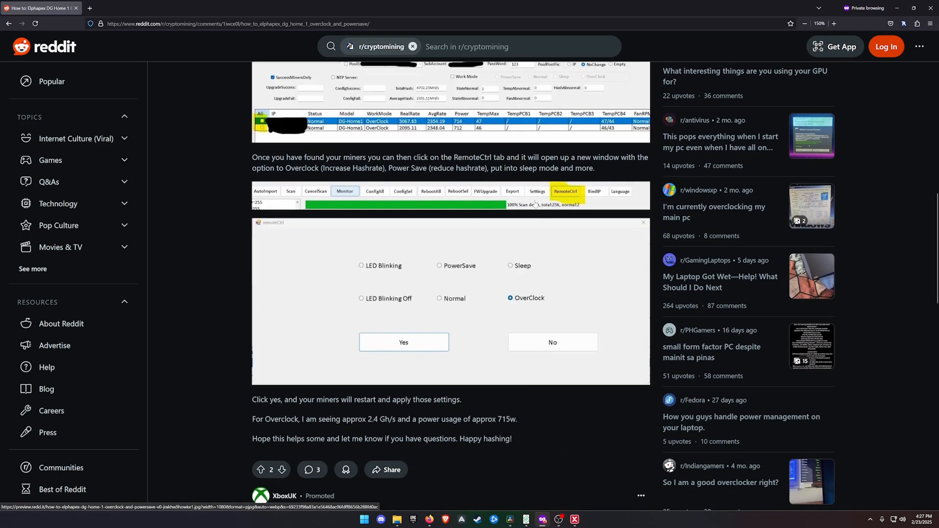
{"action": "mouse_move", "coordinate": [567, 194]}
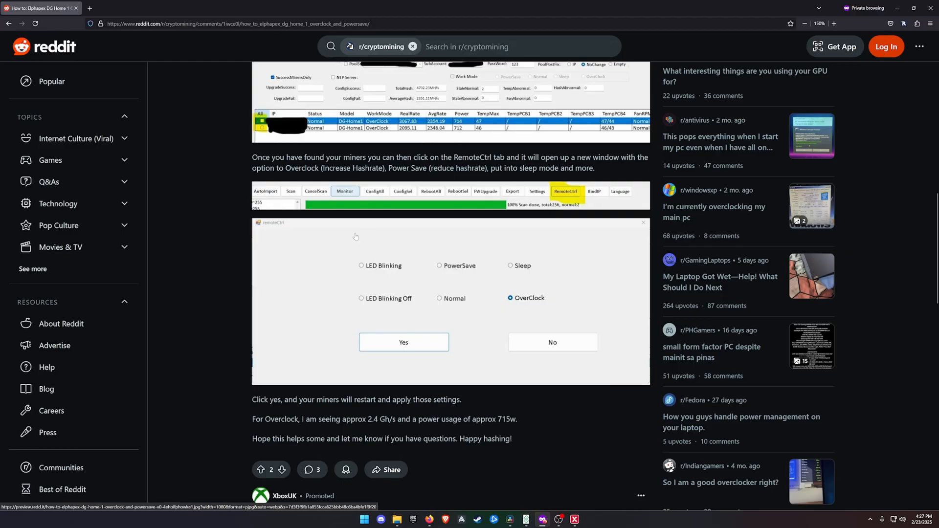
{"action": "mouse_move", "coordinate": [395, 312]}
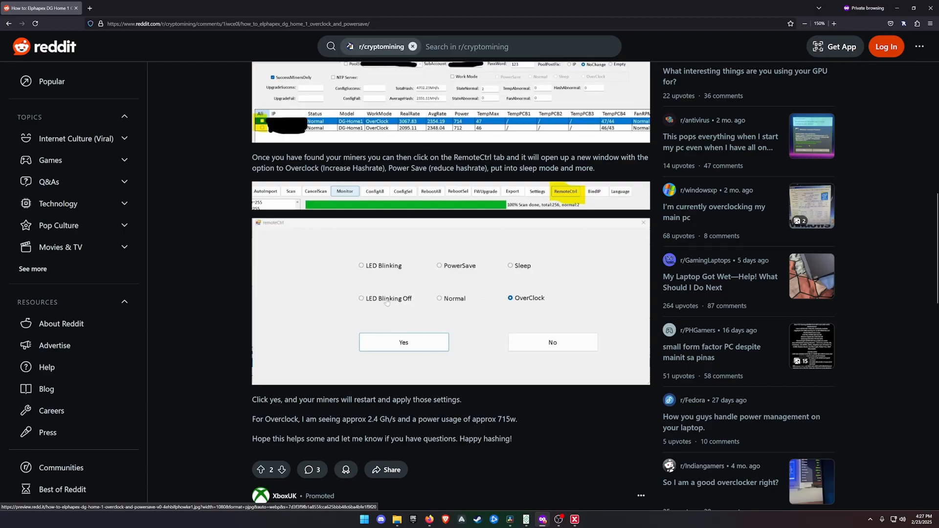
{"action": "mouse_move", "coordinate": [417, 304]}
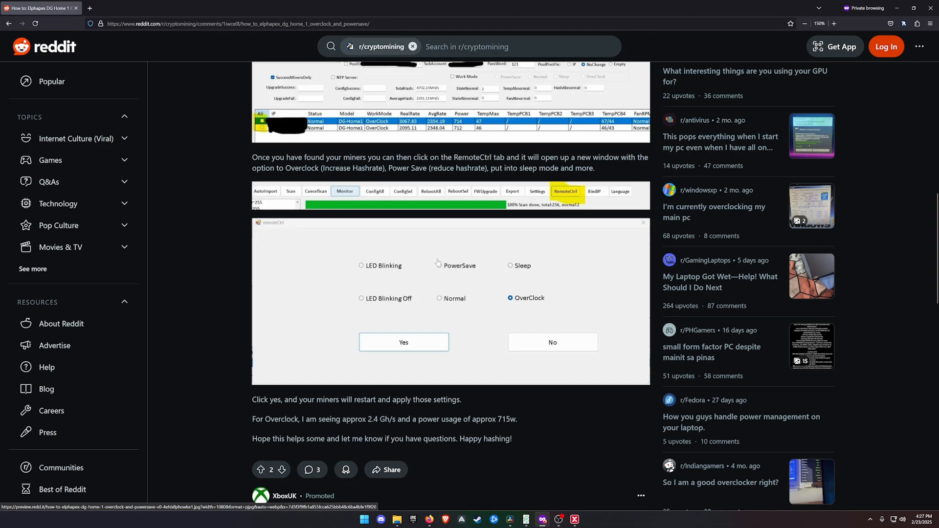
{"action": "mouse_move", "coordinate": [501, 306]}
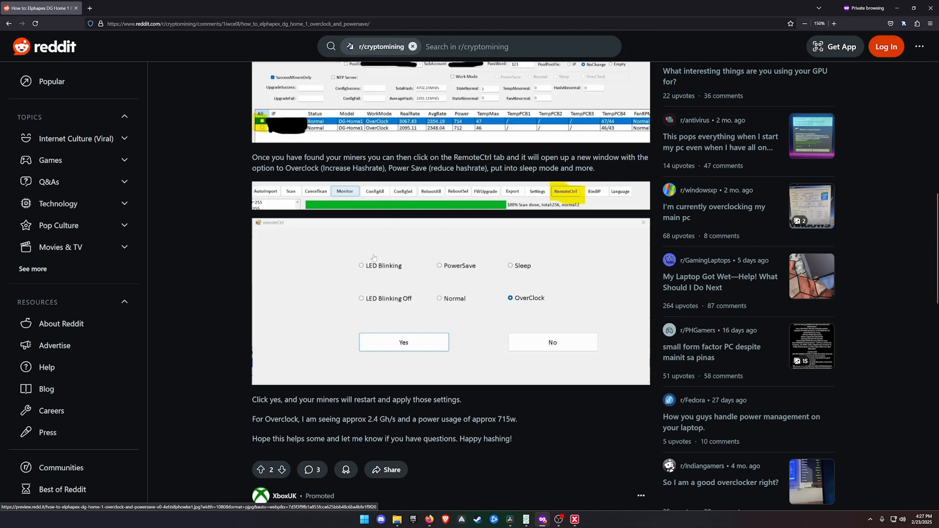
{"action": "mouse_move", "coordinate": [472, 267]}
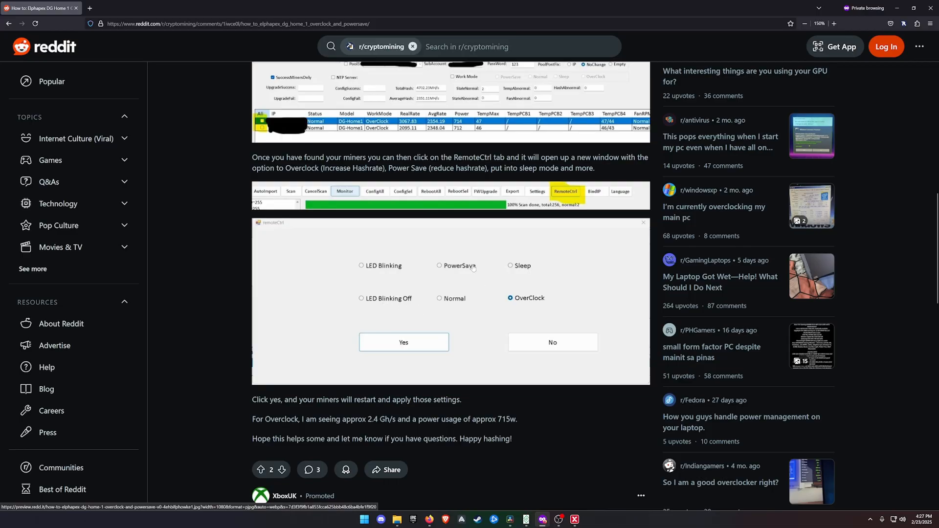
{"action": "mouse_move", "coordinate": [534, 293]}
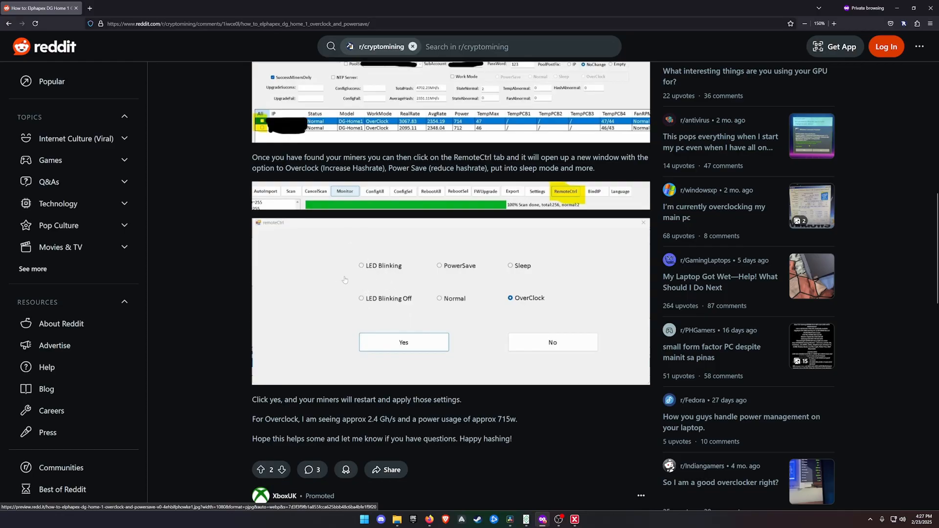
{"action": "mouse_move", "coordinate": [364, 274]}
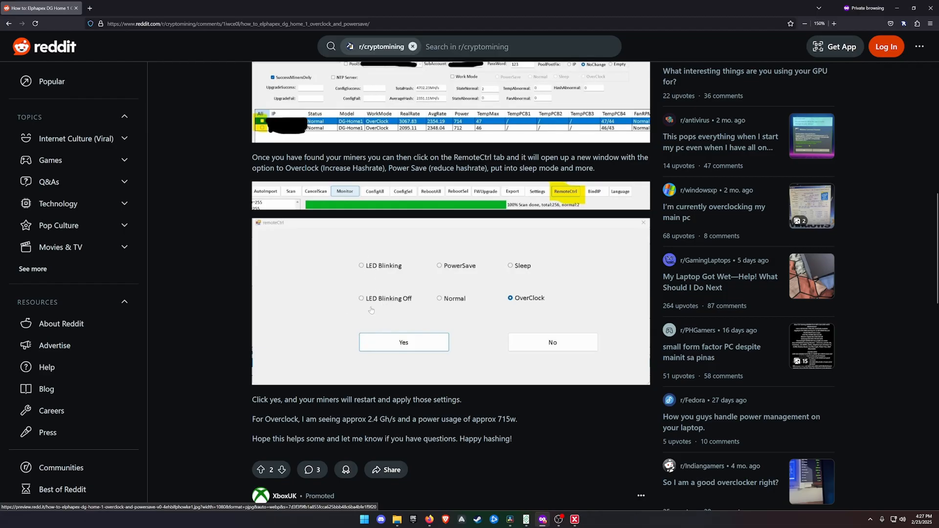
{"action": "mouse_move", "coordinate": [458, 270]}
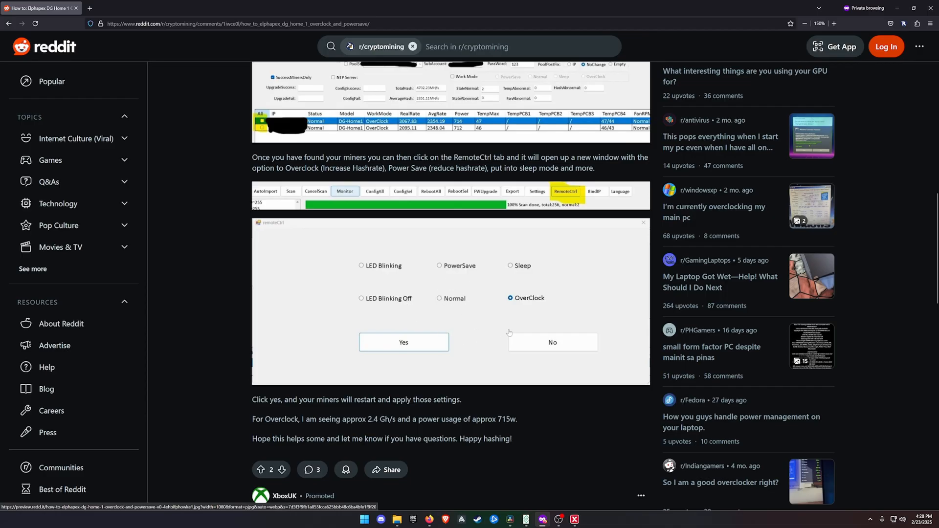
{"action": "mouse_move", "coordinate": [467, 323]}
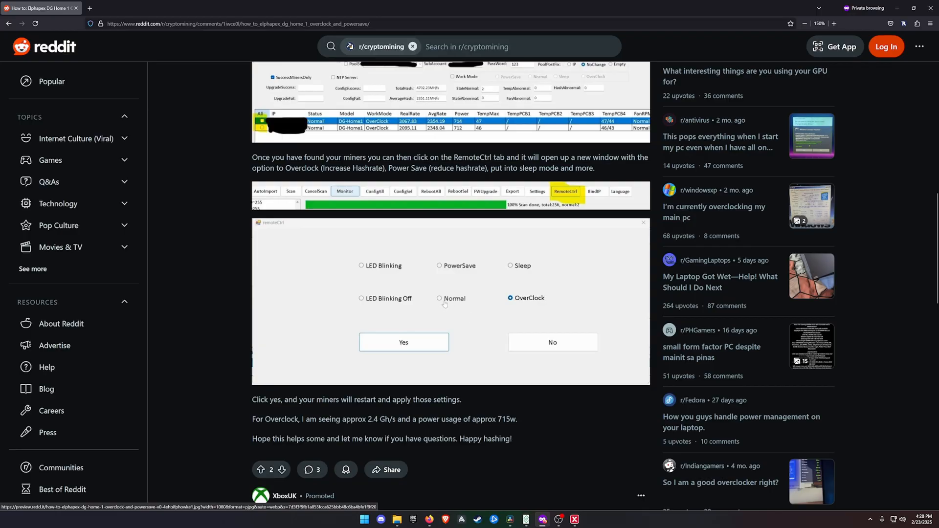
{"action": "mouse_move", "coordinate": [446, 304]}
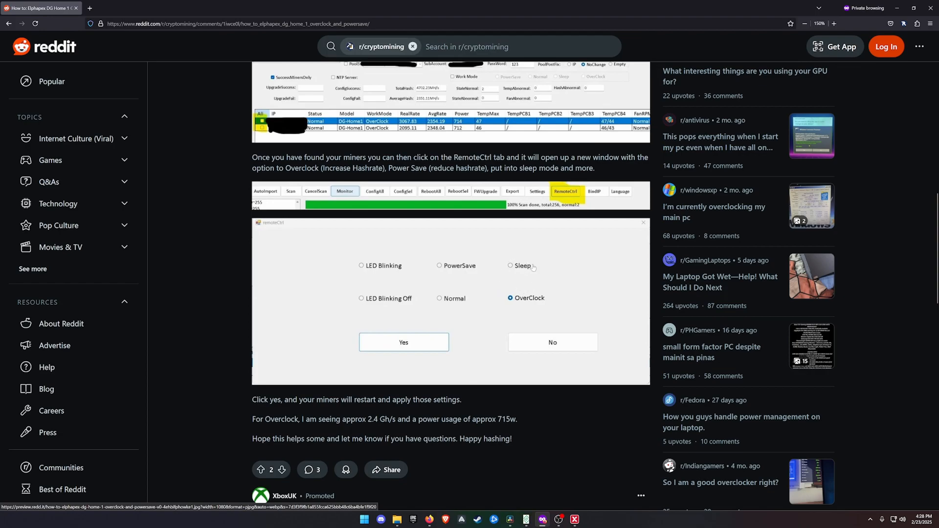
{"action": "mouse_move", "coordinate": [505, 250]}
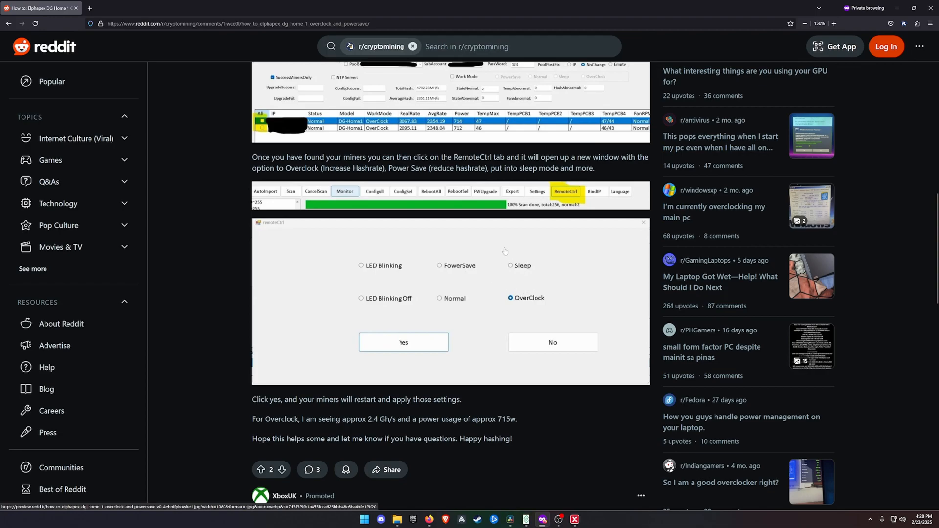
{"action": "mouse_move", "coordinate": [536, 288]}
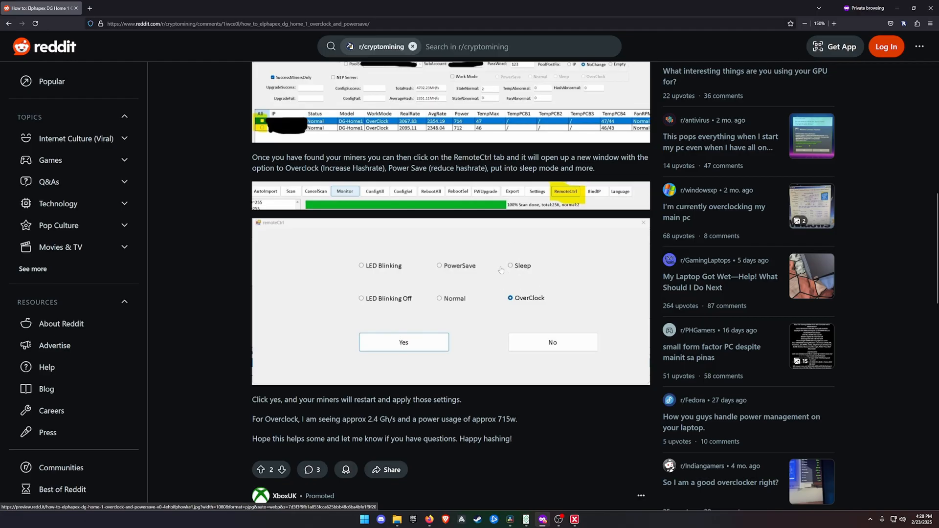
{"action": "mouse_move", "coordinate": [538, 285]}
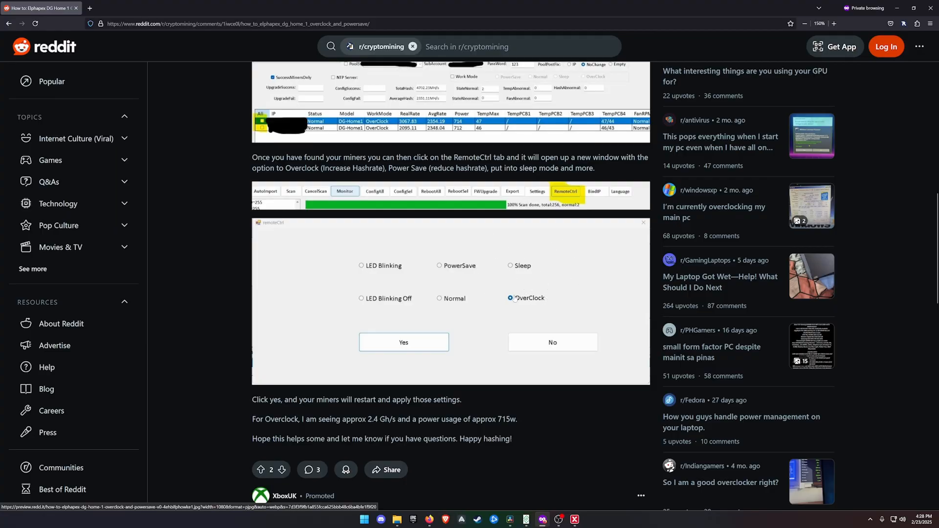
{"action": "mouse_move", "coordinate": [532, 261]}
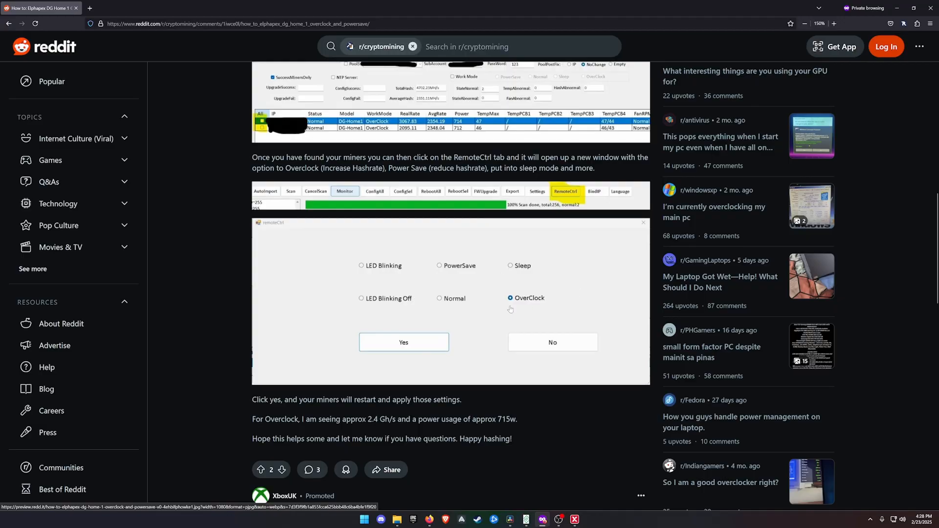
{"action": "mouse_move", "coordinate": [480, 306]}
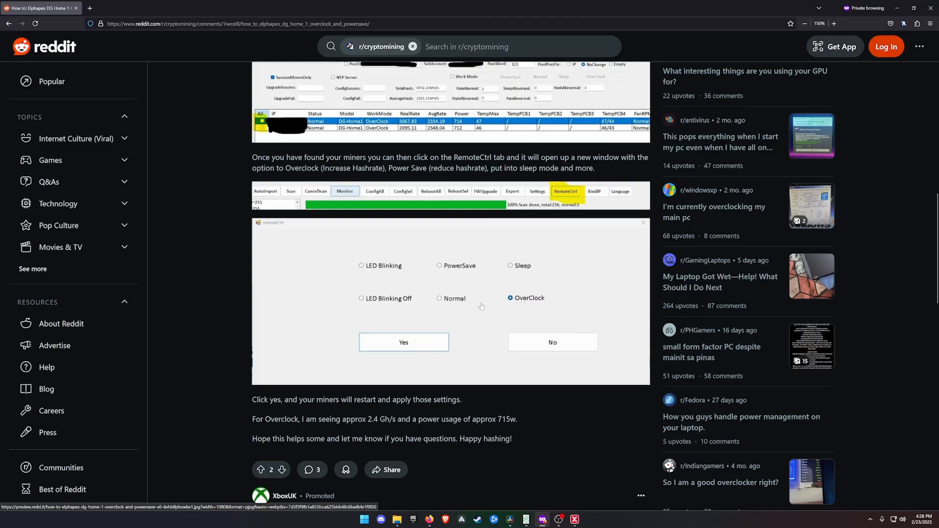
{"action": "mouse_move", "coordinate": [495, 297]}
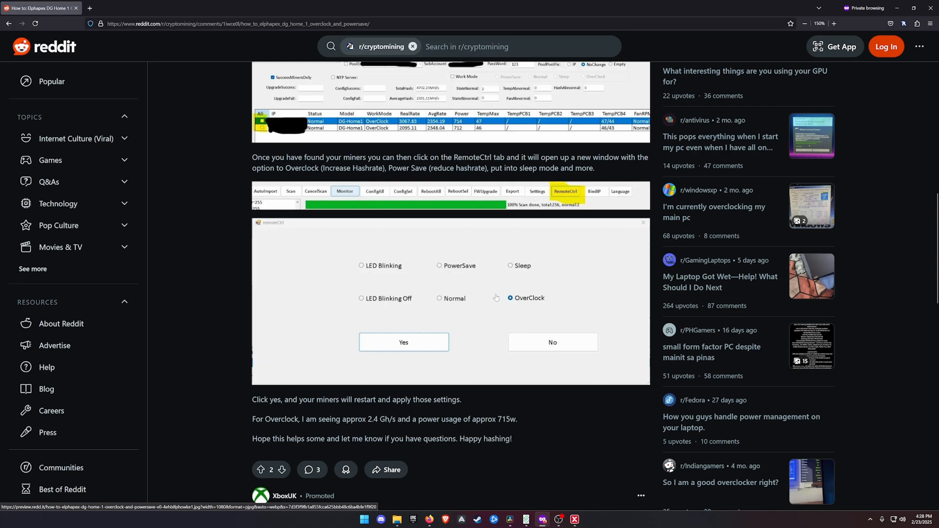
{"action": "mouse_move", "coordinate": [515, 305]}
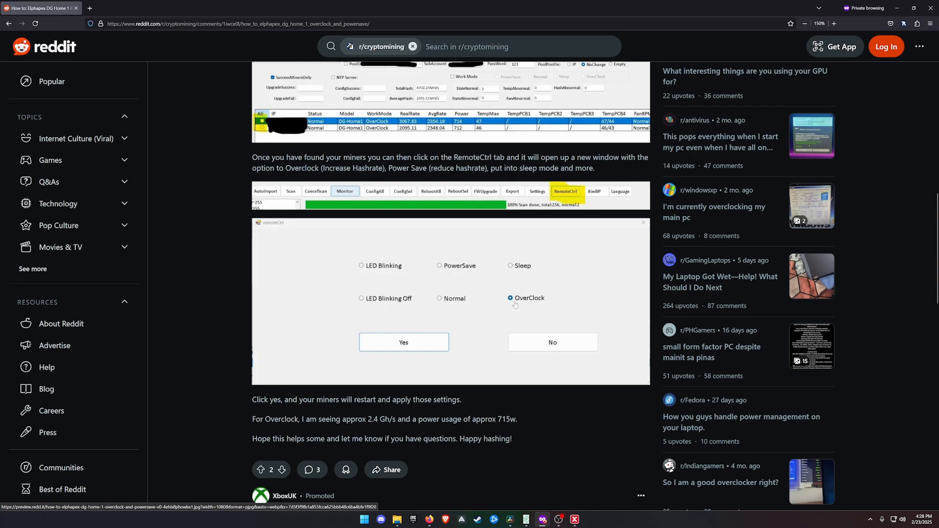
{"action": "mouse_move", "coordinate": [447, 293]}
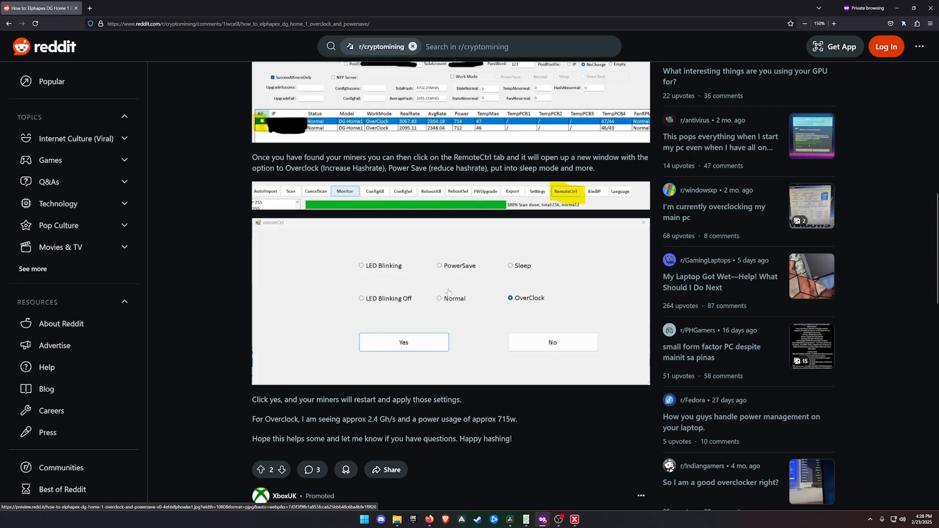
{"action": "scroll", "scroll_direction": "down", "scroll_amount": 3}
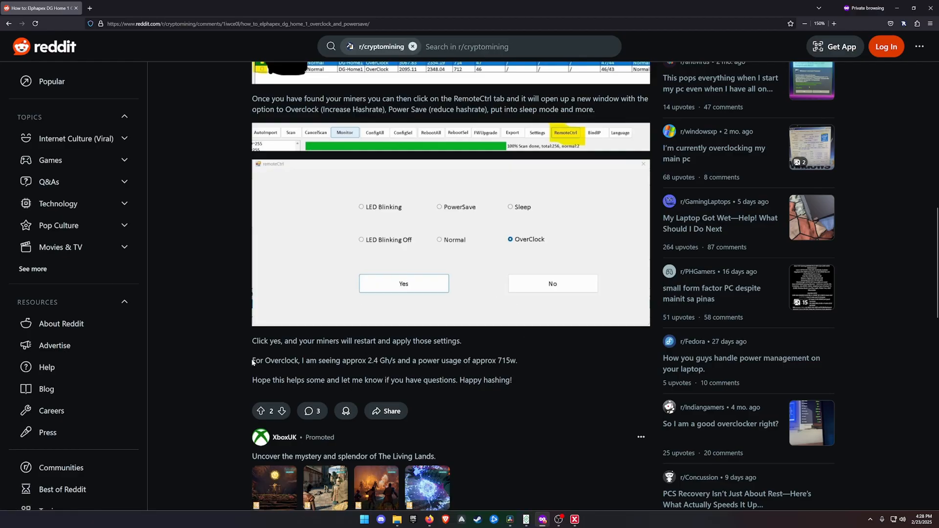
{"action": "left_click_drag", "start_coordinate": [252, 360], "coordinate": [386, 360]}
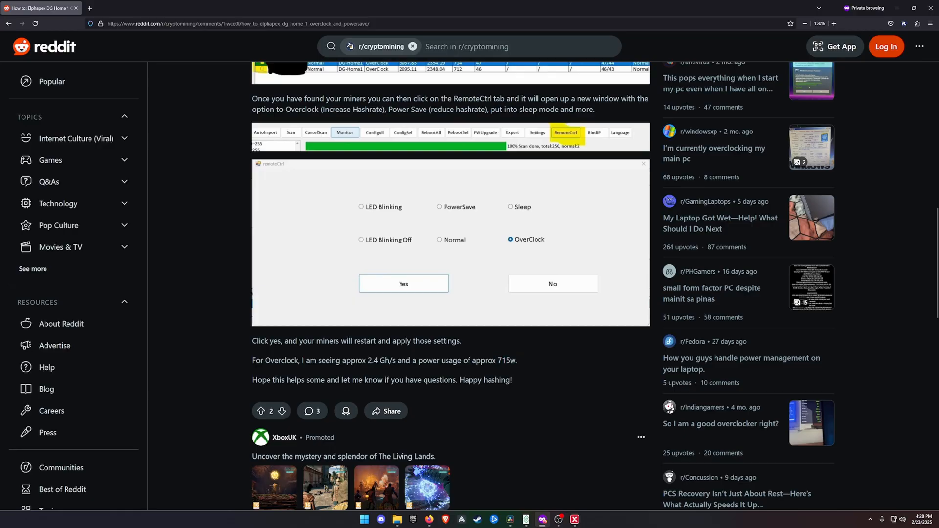
{"action": "double_click", "coordinate": [376, 361]}
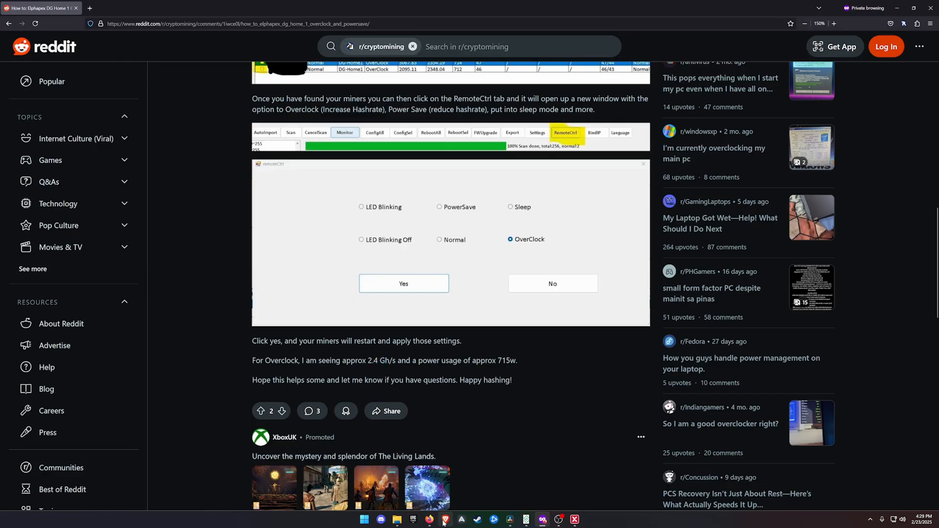
{"action": "left_click", "coordinate": [123, 8]}
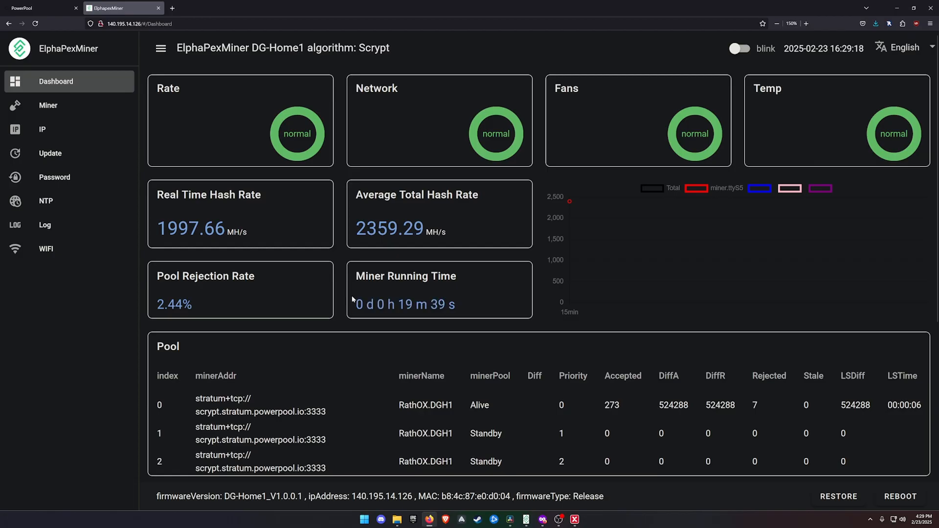
Compare dashboard hash rates (1997.66 MH/s real time, 2359.29 MH/s average) and return to Reddit.
{"action": "double_click", "coordinate": [611, 405]}
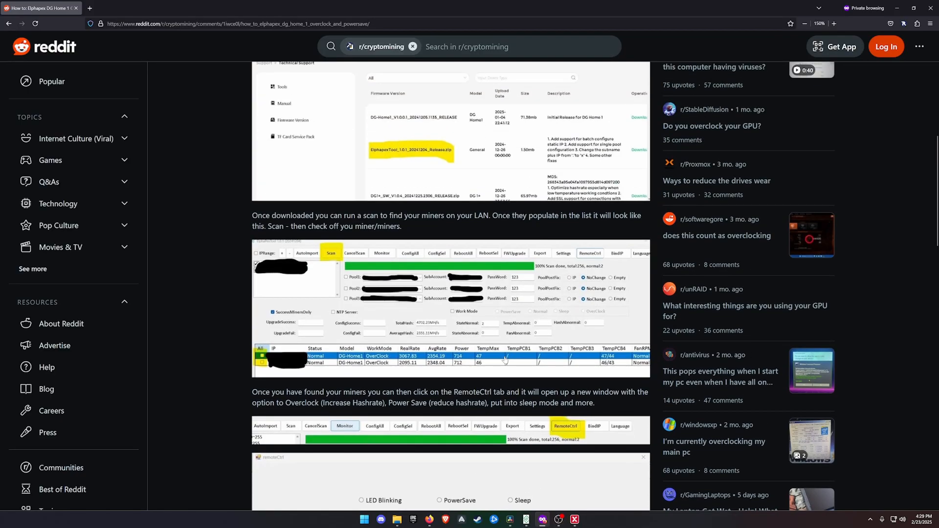
Scroll to the guide's intro about contacting Elphapex and the Technical Support tool download.
{"action": "scroll", "scroll_direction": "up", "scroll_amount": 3}
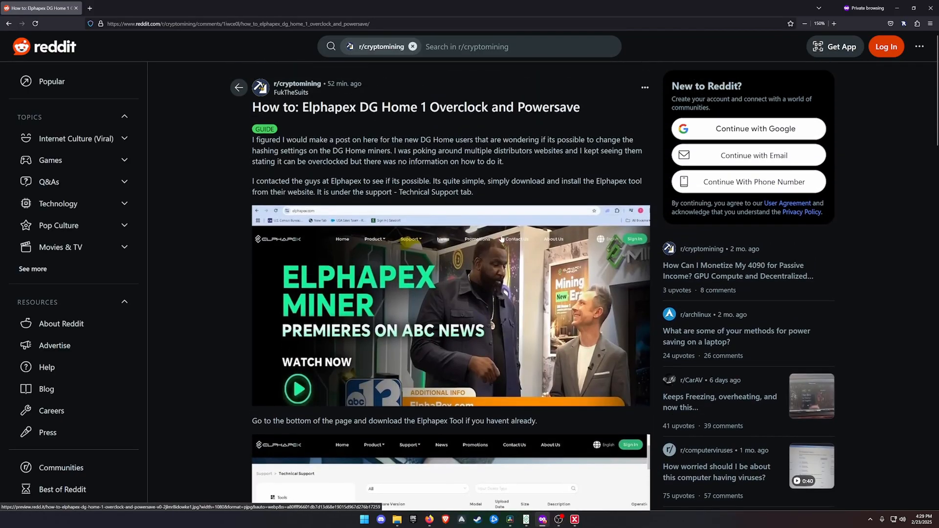
{"action": "mouse_move", "coordinate": [586, 245]}
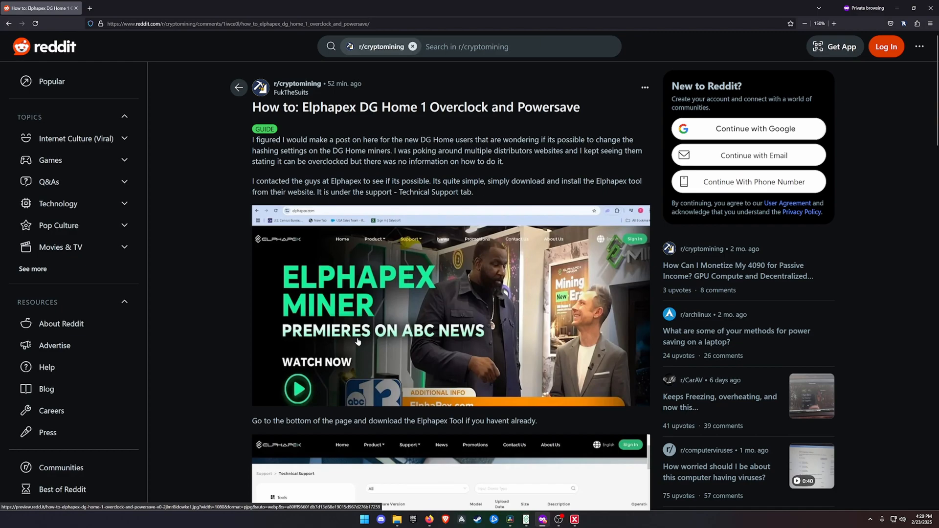
{"action": "scroll", "scroll_direction": "down", "scroll_amount": 3}
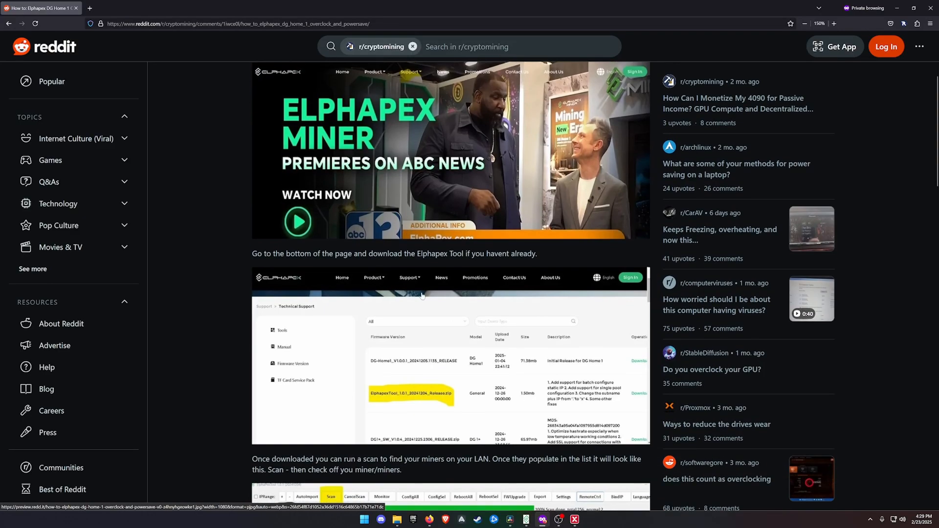
{"action": "scroll", "scroll_direction": "down", "scroll_amount": 3}
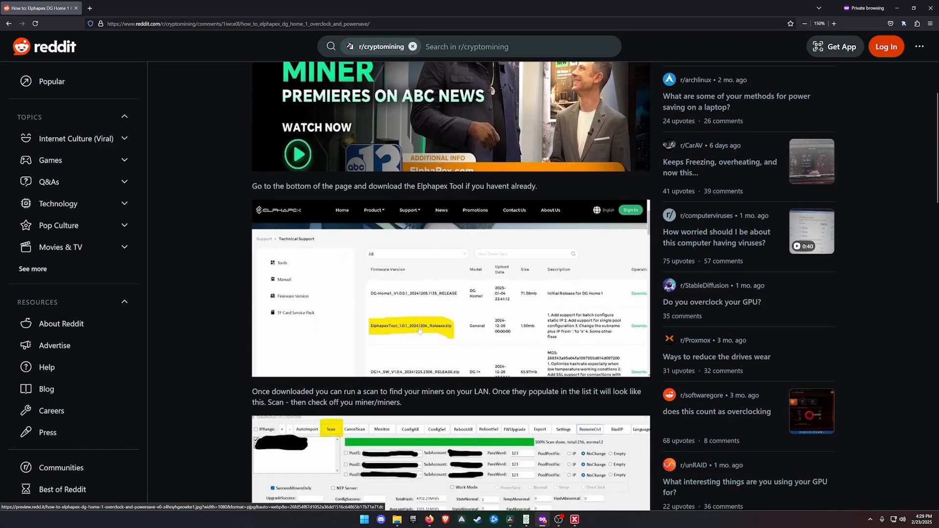
{"action": "scroll", "scroll_direction": "down", "scroll_amount": 3}
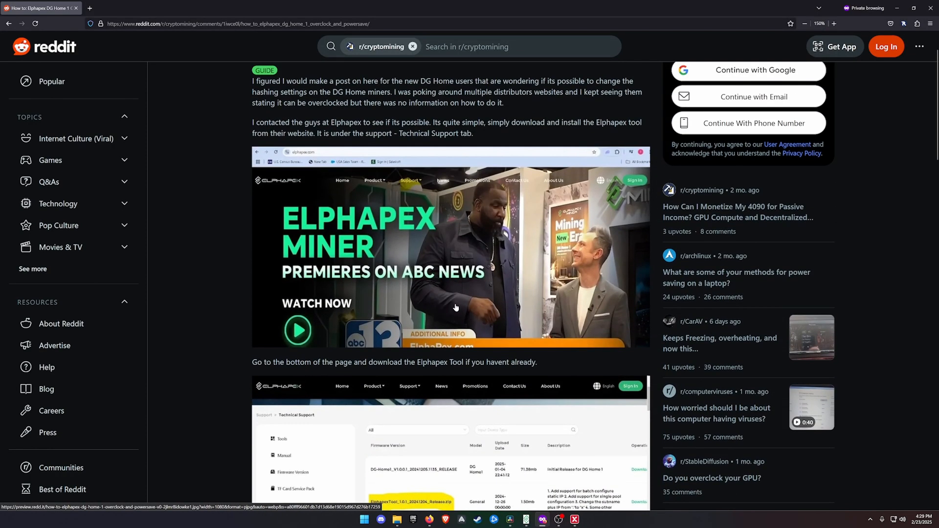
{"action": "mouse_move", "coordinate": [455, 309]}
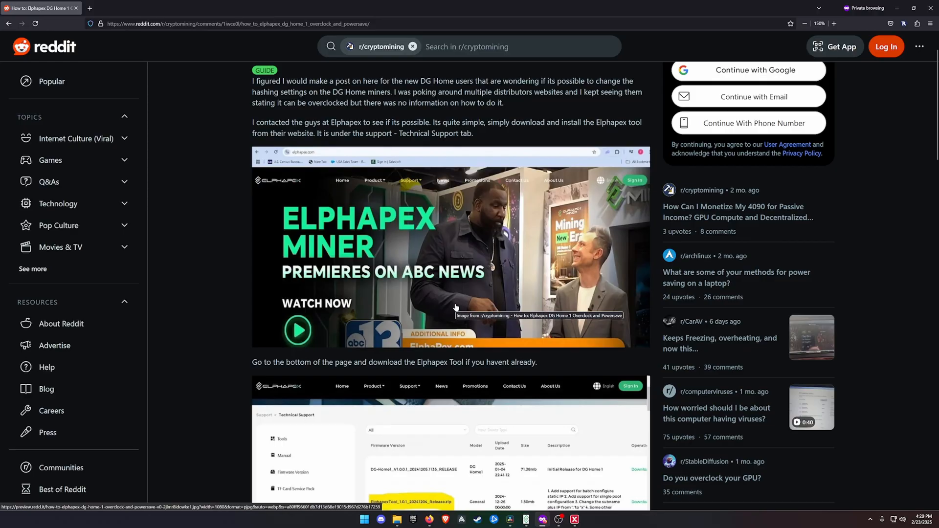